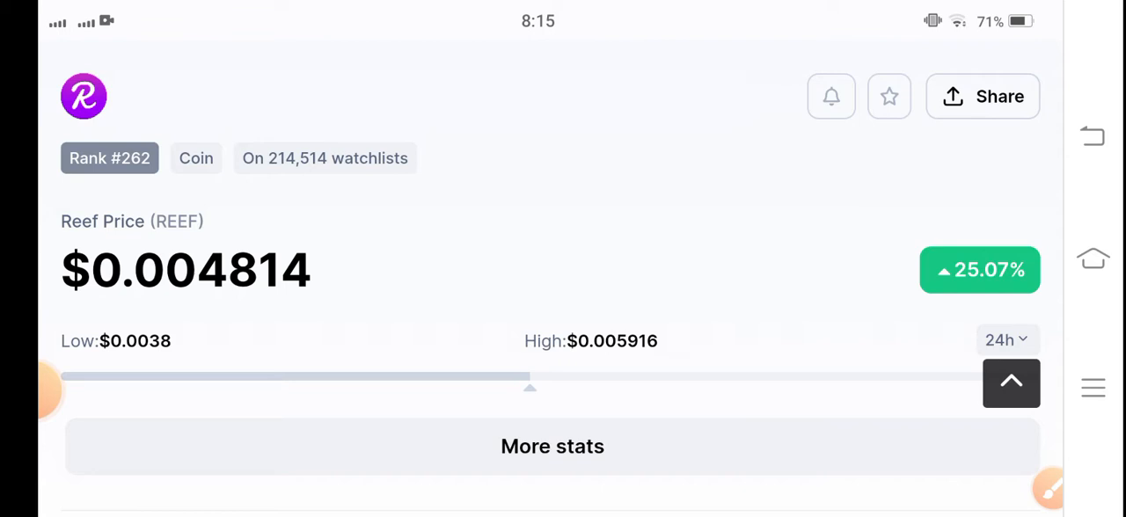
Scroll down the Reef (REEF) coin page to show its price and 24-hour change
scroll("down", 3)
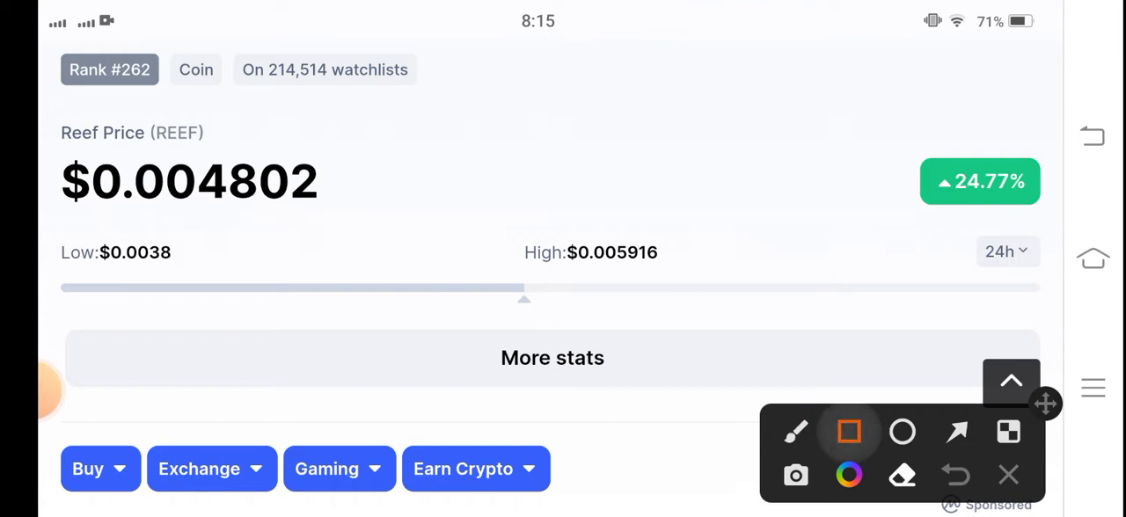
Box the REEF price in red and draw an arrow to the 24.71% badge
left_click_drag(62, 132, 380, 227)
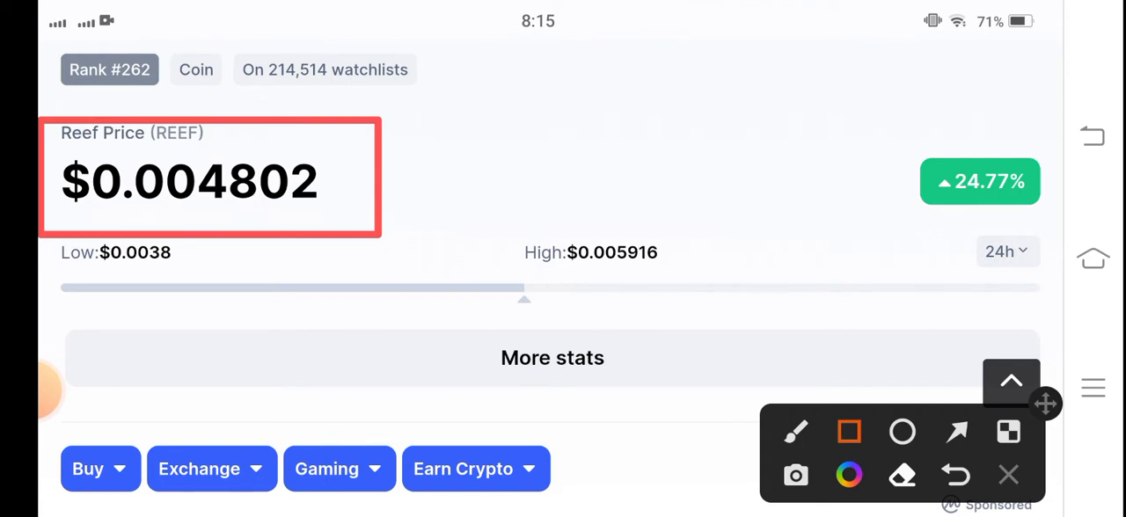
left_click_drag(801, 128, 889, 163)
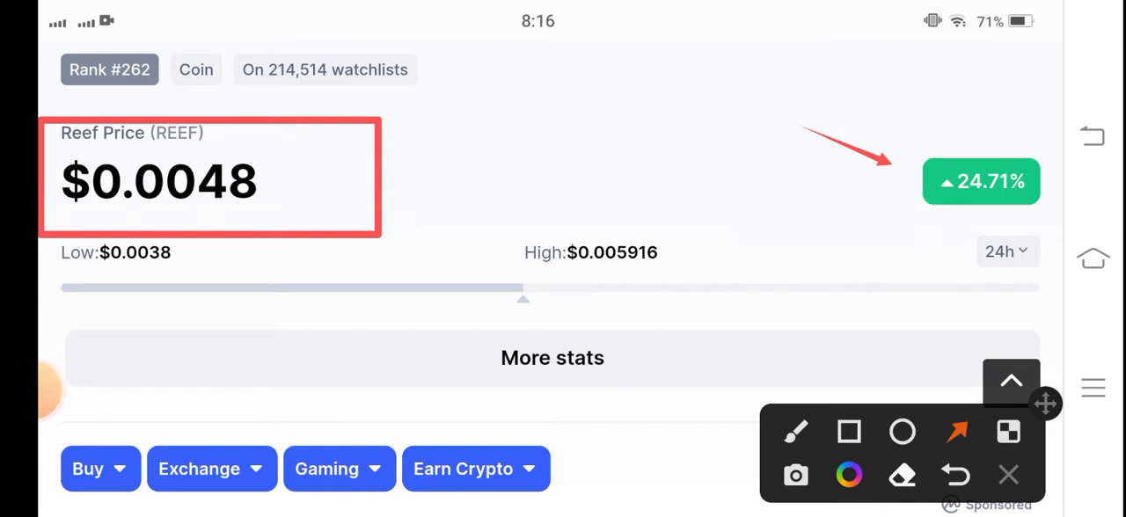
Scroll down to bring the Reef price chart into view
scroll("down", 3)
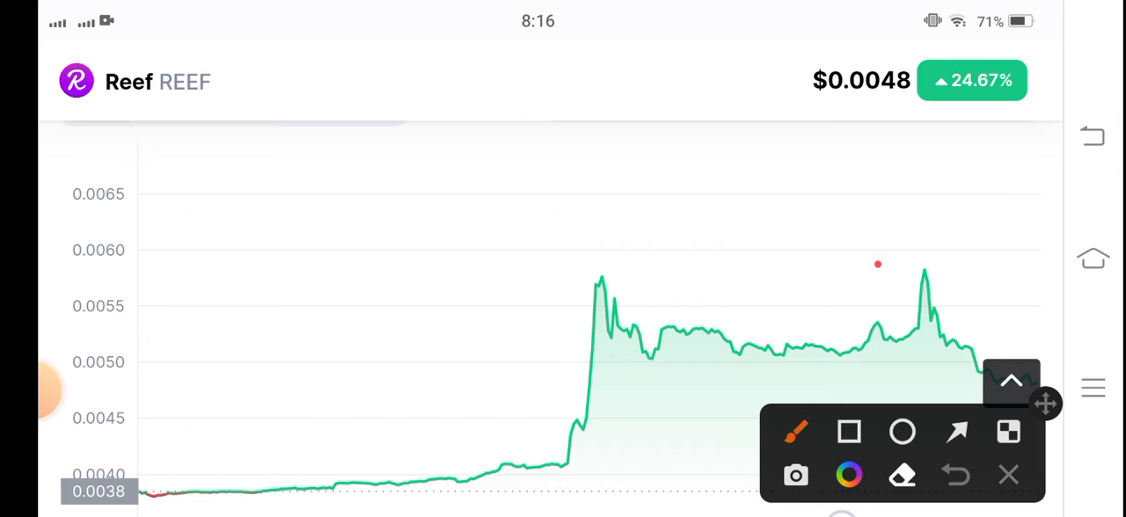
Sketch red lines over the chart's peak, latest level and plateau, then close the drawing tools
left_click_drag(880, 262, 972, 374)
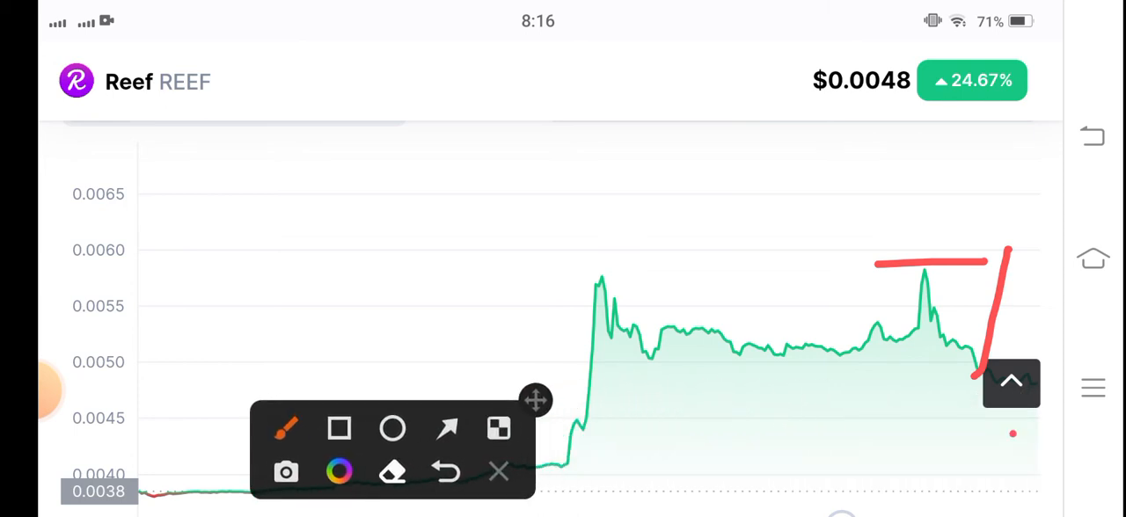
left_click_drag(827, 396, 1056, 391)
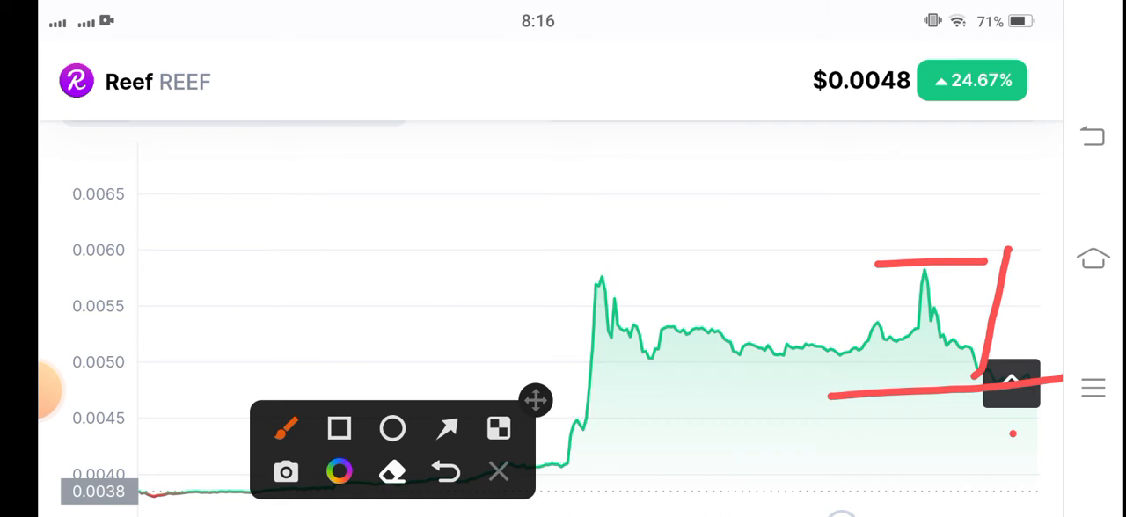
left_click_drag(651, 356, 902, 330)
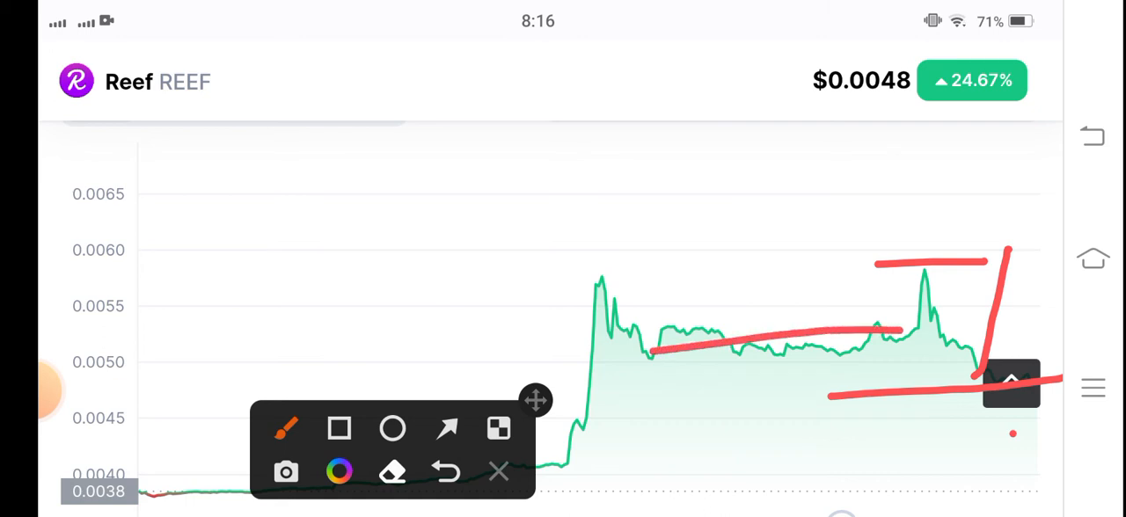
left_click(498, 472)
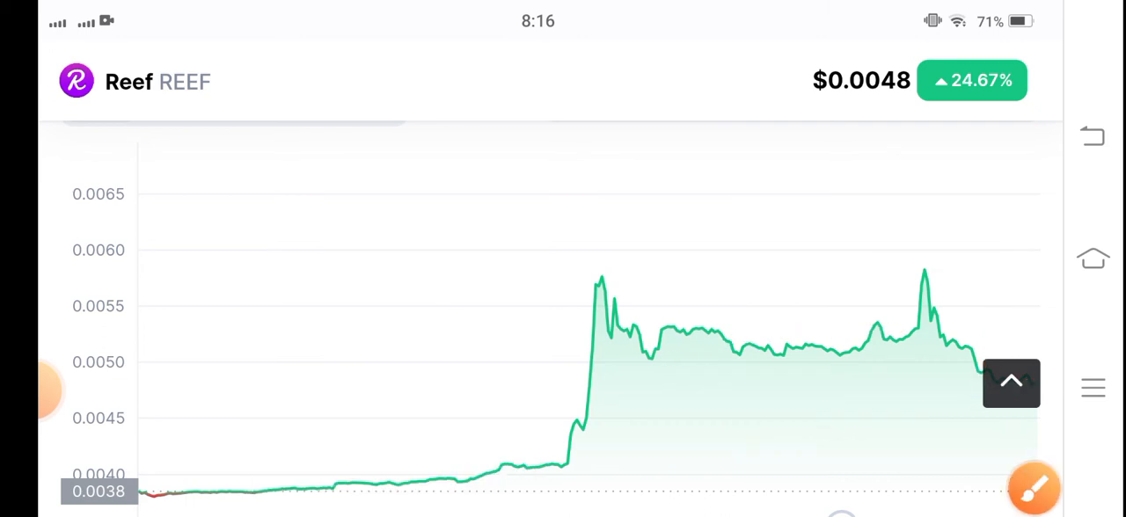